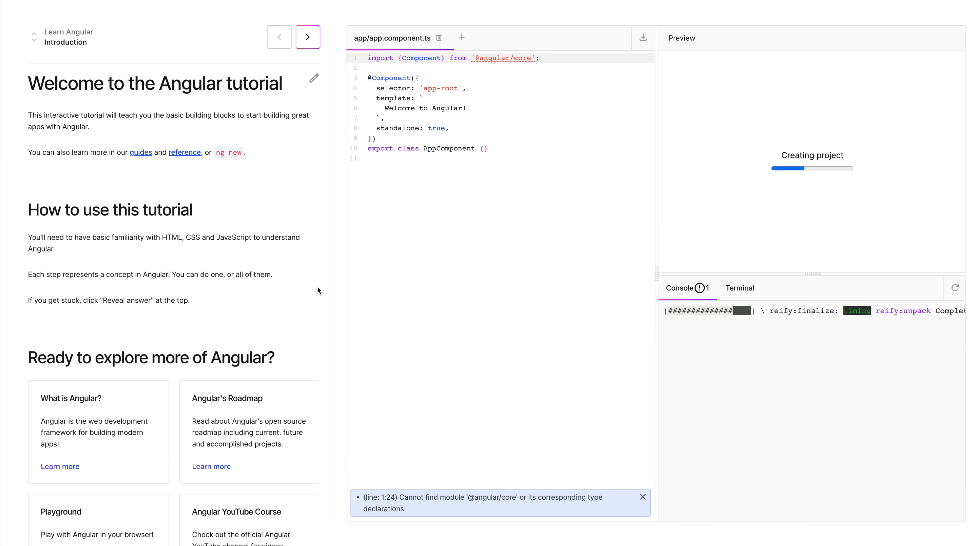
{"action": "mouse_move", "coordinate": [613, 327]}
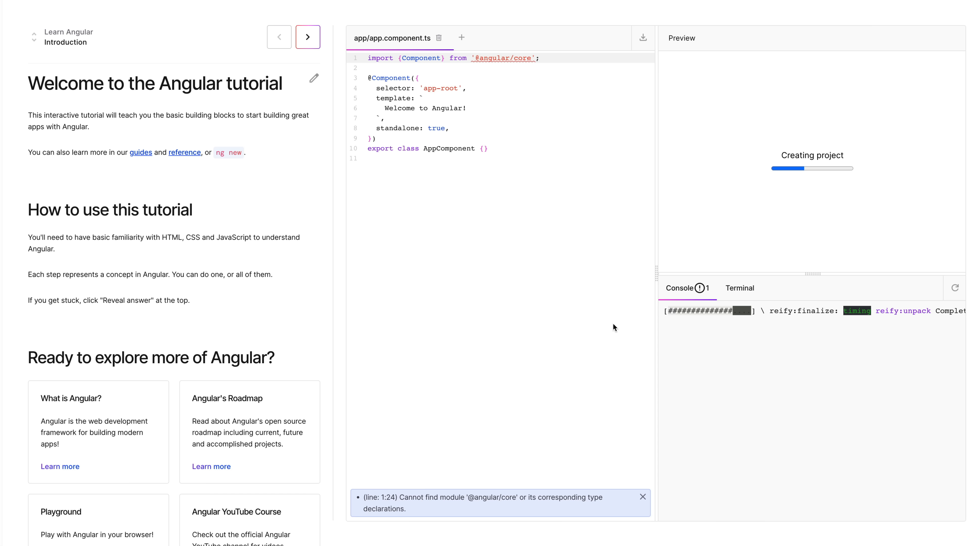
Replace the root component's template text with 'Like and subscribe?' in app.component.ts
{"action": "left_click", "coordinate": [307, 37]}
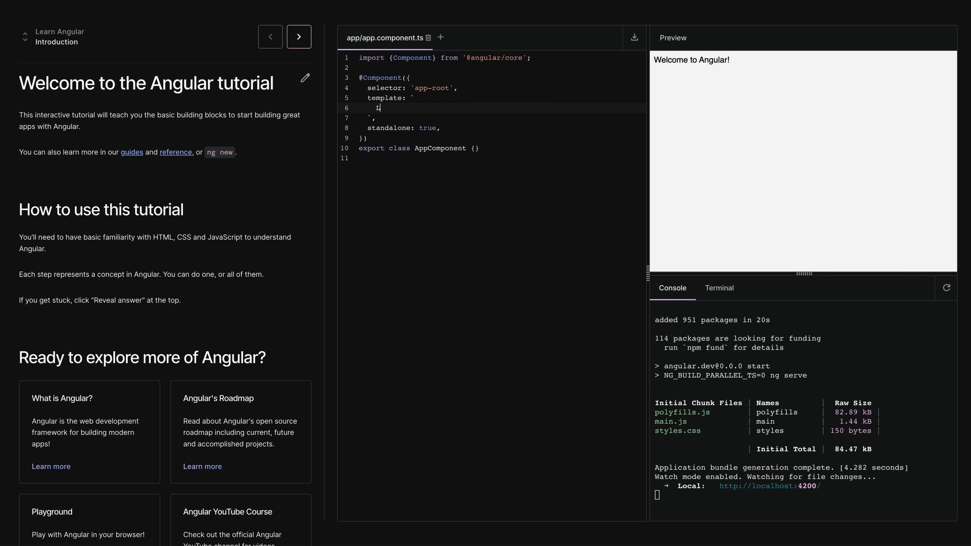
{"action": "type", "text": "Like and subscribe"}
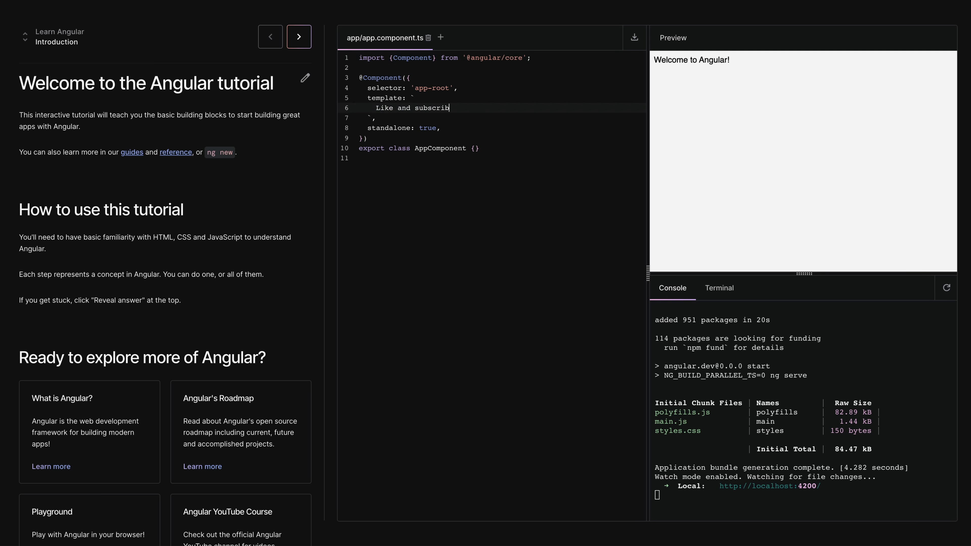
{"action": "type", "text": "?"}
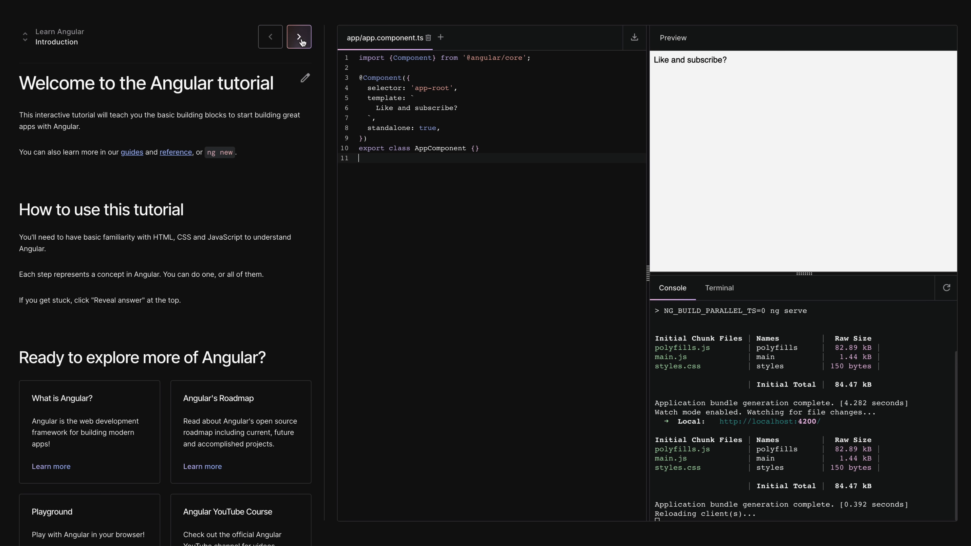
Move to the Anatomy of a Component lesson and change the Hello text colour to red
{"action": "left_click", "coordinate": [299, 37]}
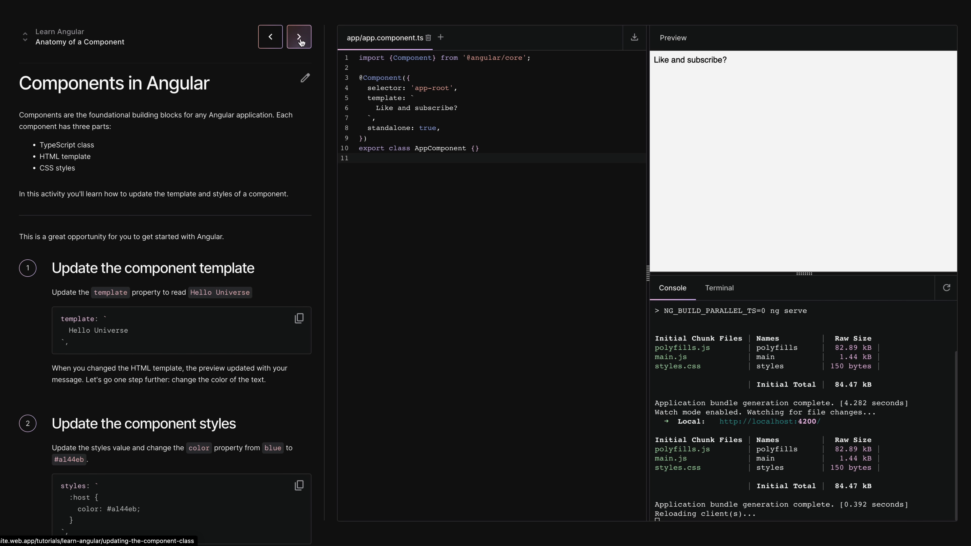
{"action": "left_click", "coordinate": [299, 37]}
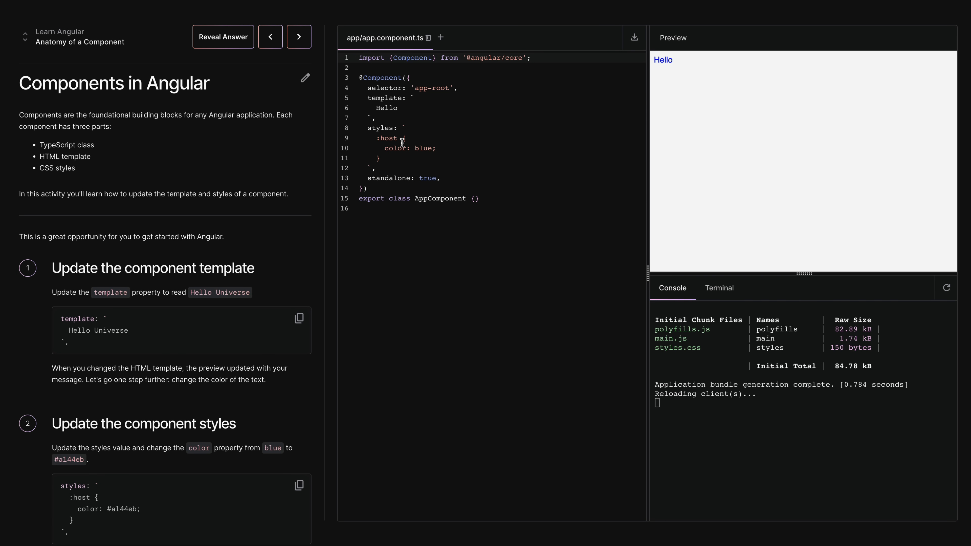
{"action": "mouse_move", "coordinate": [418, 148]}
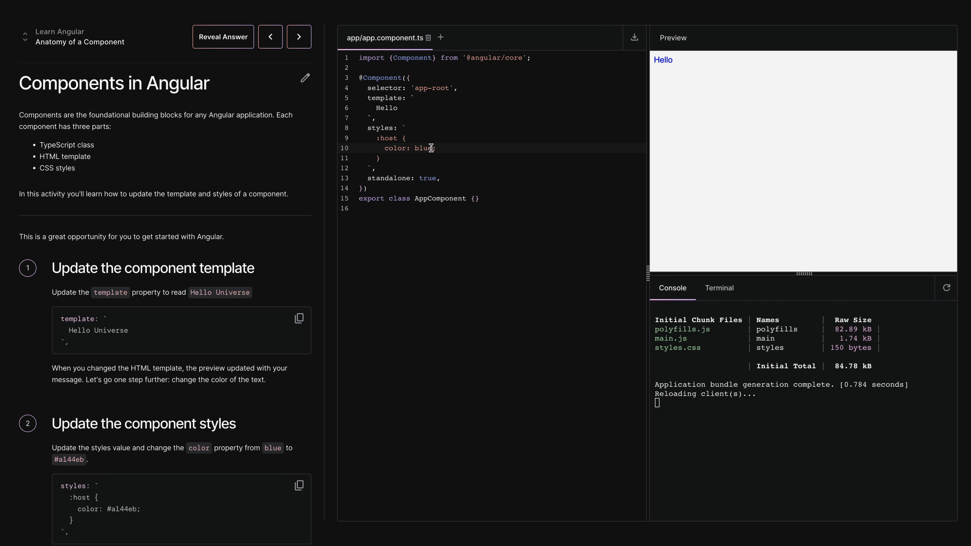
{"action": "type", "text": "red"}
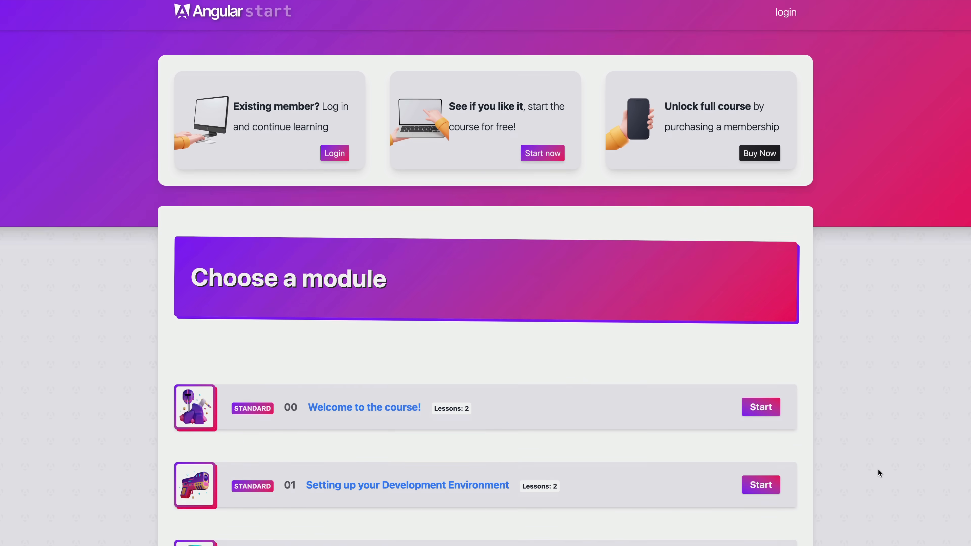
Scroll to the RxJS and Signals module on the course page and select a lesson entry
{"action": "scroll", "scroll_direction": "down", "scroll_amount": 3}
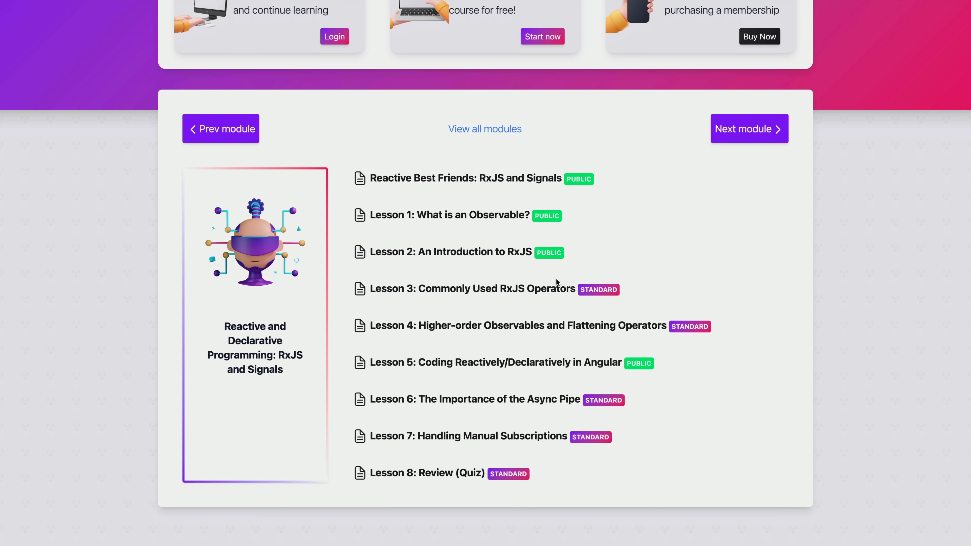
{"action": "left_click", "coordinate": [481, 362]}
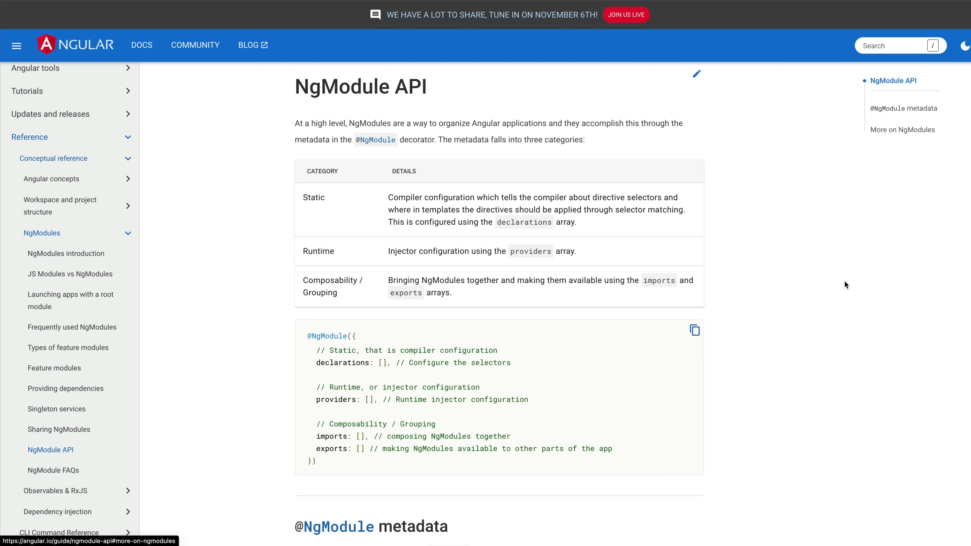
Scroll through the NgModule metadata table covering declarations, providers and imports
{"action": "scroll", "scroll_direction": "down", "scroll_amount": 3}
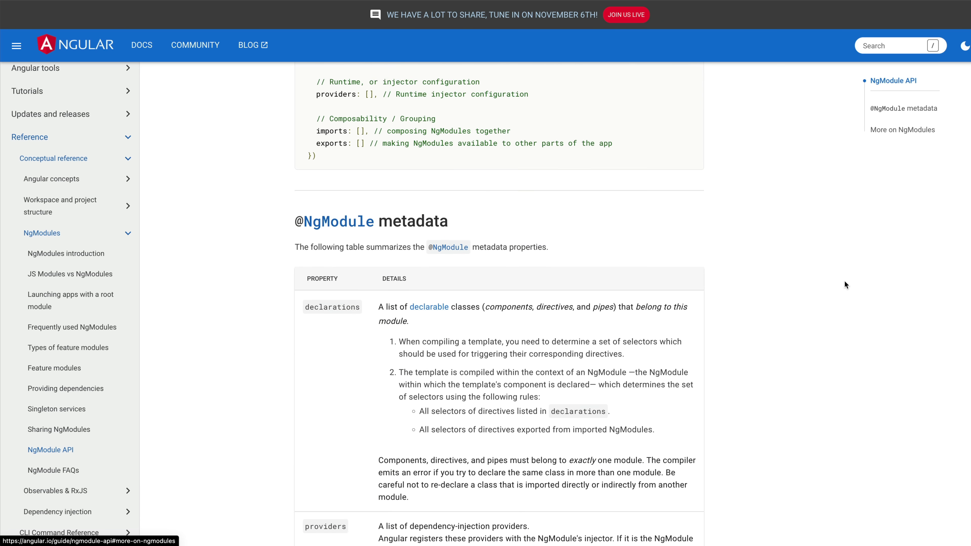
{"action": "scroll", "scroll_direction": "down", "scroll_amount": 3}
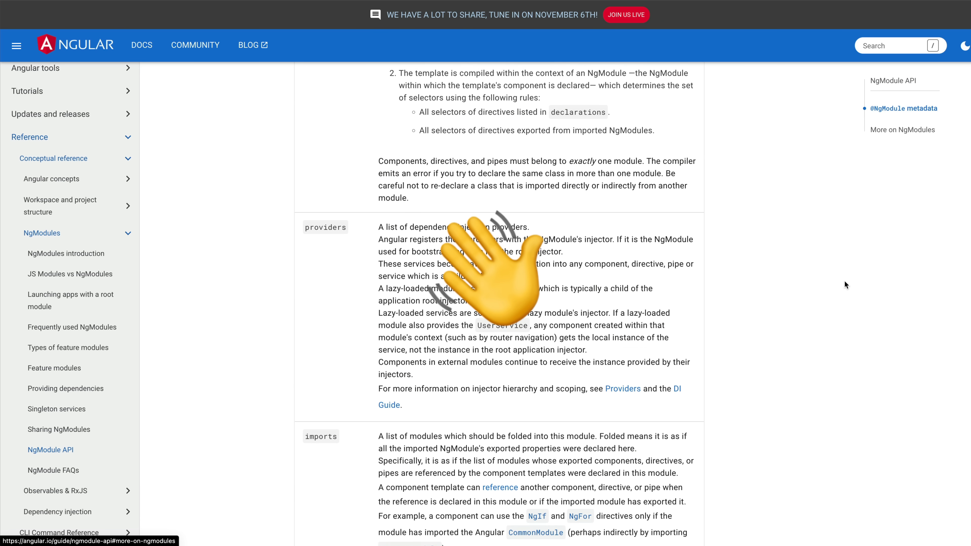
{"action": "scroll", "scroll_direction": "down", "scroll_amount": 3}
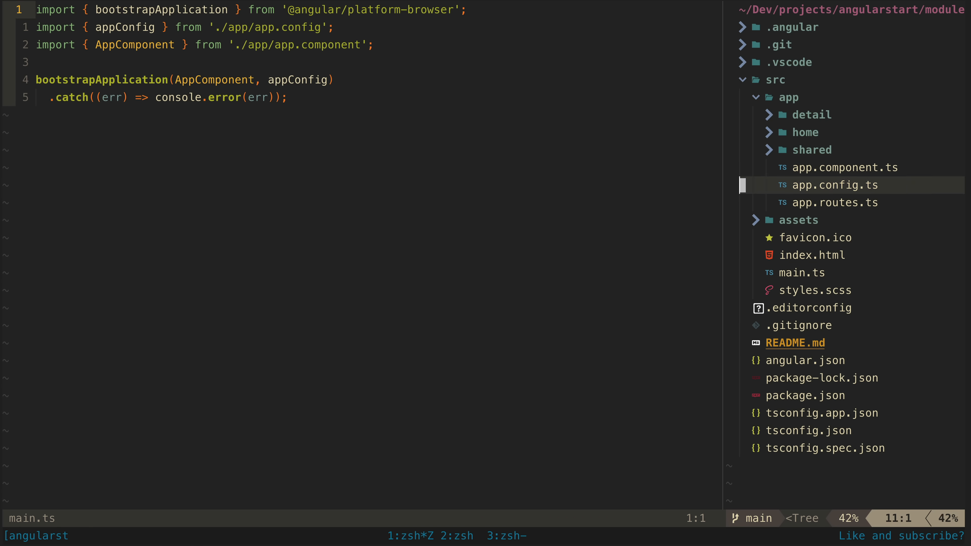
Expand the home feature folder in NvimTree and open home.component.ts
{"action": "left_click", "coordinate": [805, 133]}
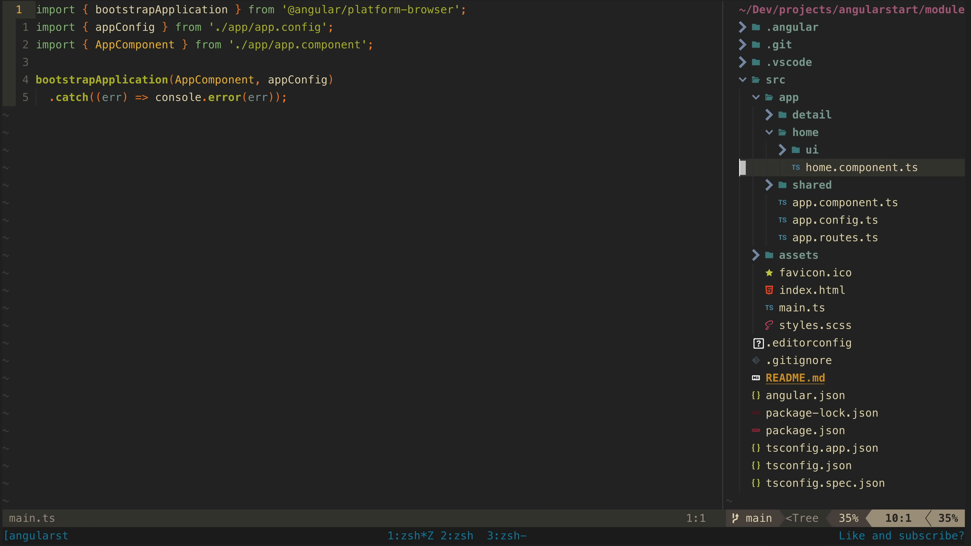
{"action": "left_click", "coordinate": [862, 168]}
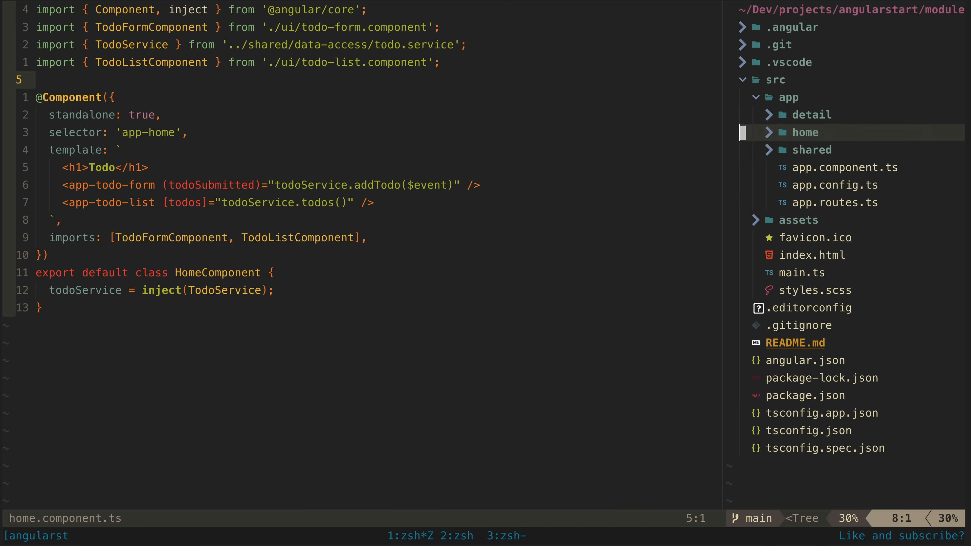
Browse the feature folder structure and open the root app.component.ts with its router outlet
{"action": "left_click", "coordinate": [813, 150]}
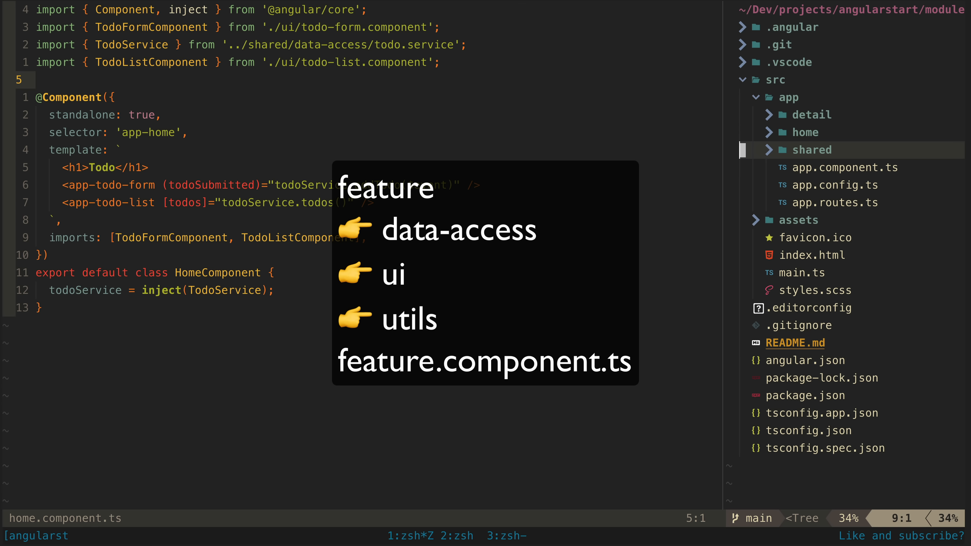
{"action": "left_click", "coordinate": [846, 168]}
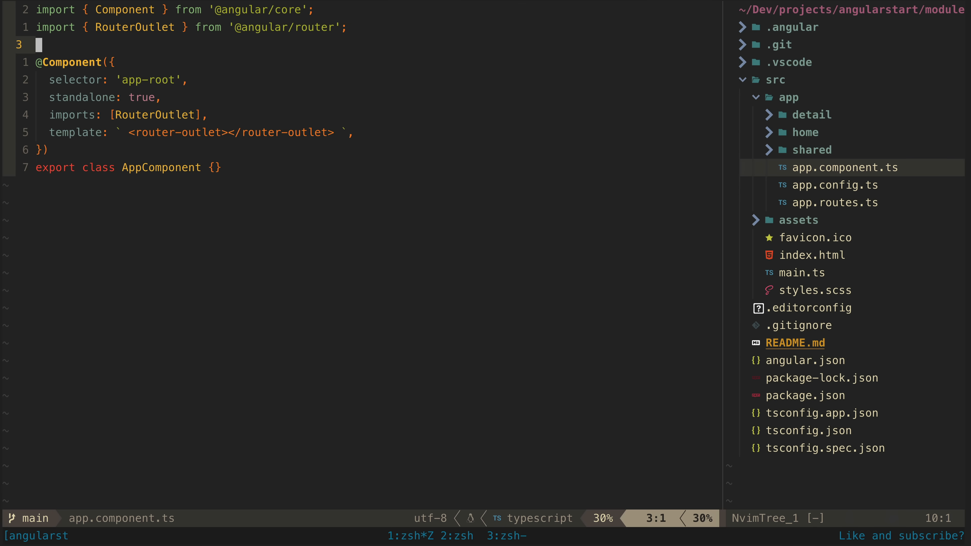
Review the lazy-loaded home and detail routes in app.routes.ts, then the router provider in app.config.ts
{"action": "left_click", "coordinate": [835, 185]}
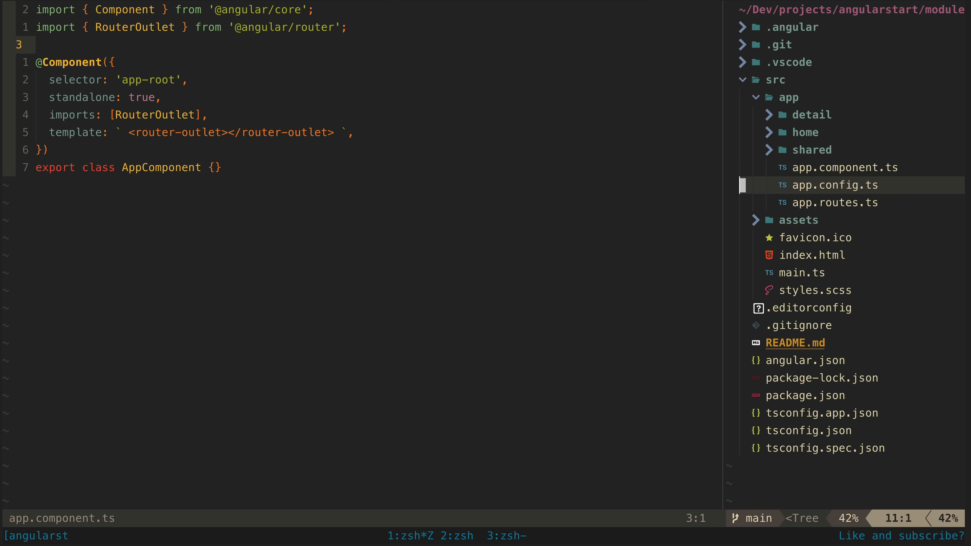
{"action": "left_click", "coordinate": [835, 202]}
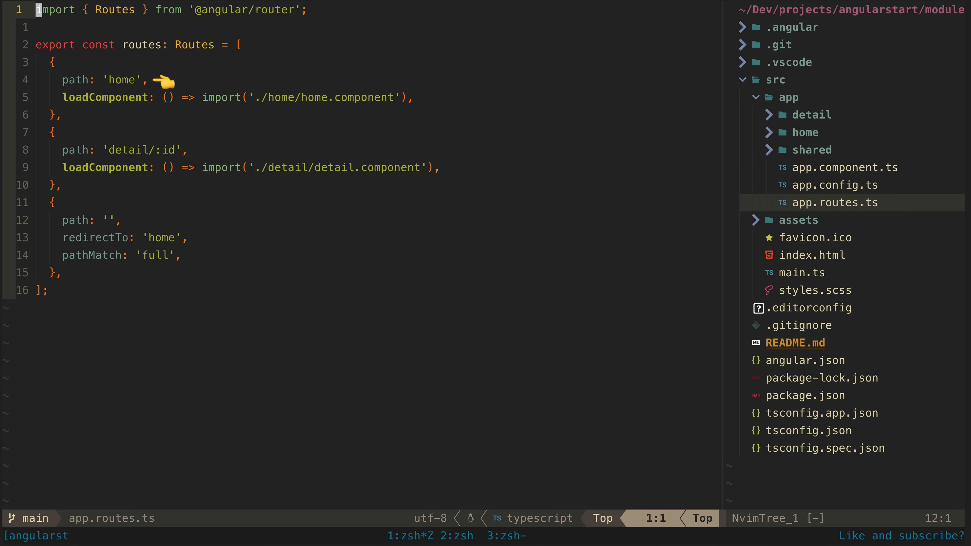
{"action": "mouse_move", "coordinate": [432, 100]}
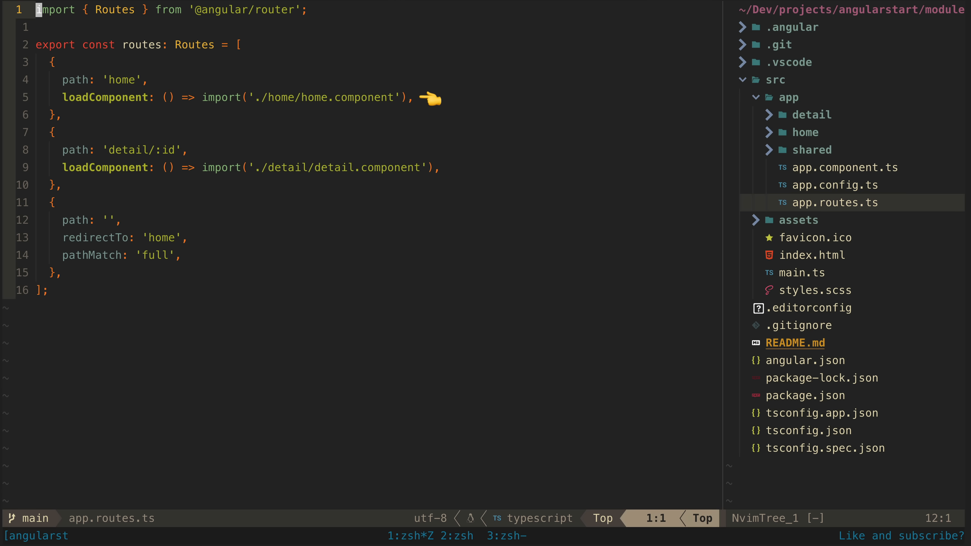
{"action": "left_click", "coordinate": [835, 185]}
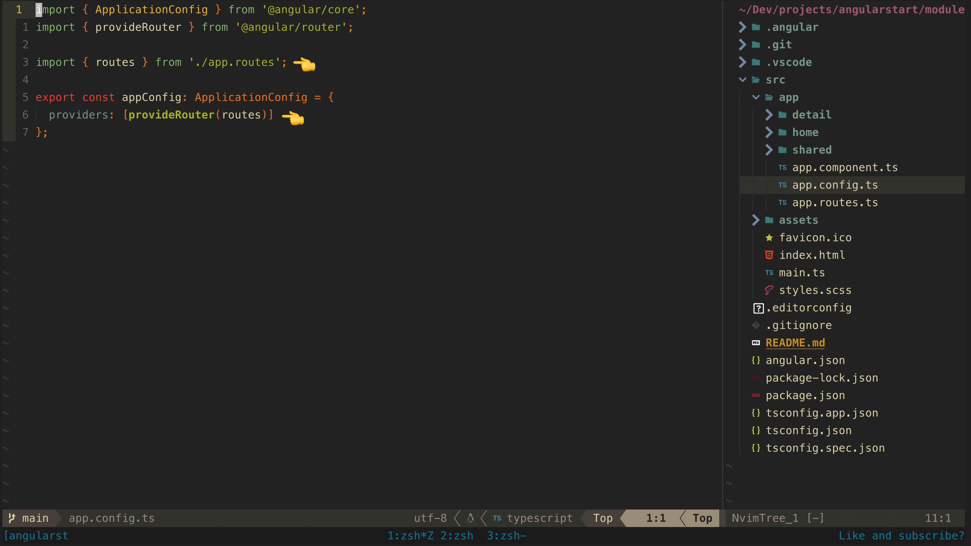
{"action": "left_click", "coordinate": [802, 273]}
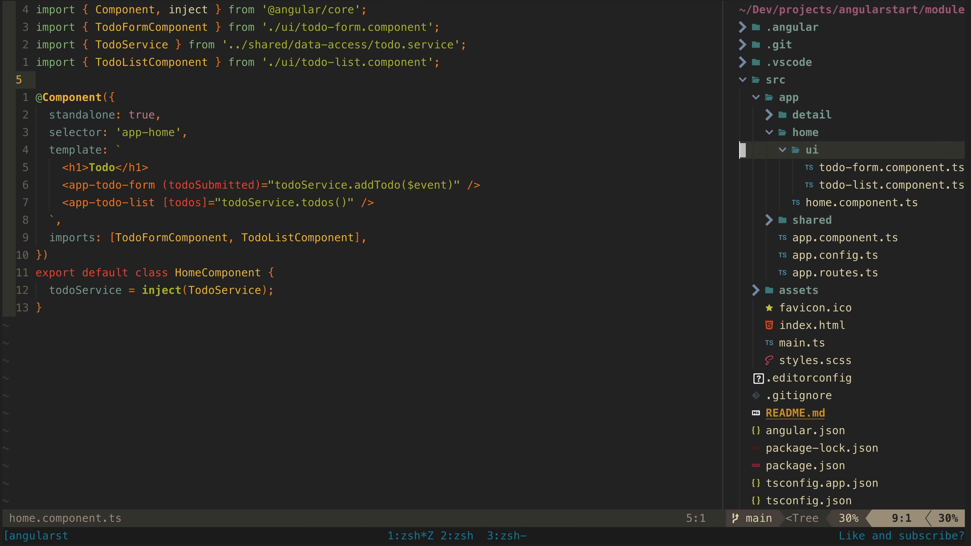
In todo-list.component.ts declare todos = input<Todo[]>(); as a signal input
{"action": "left_click", "coordinate": [887, 185]}
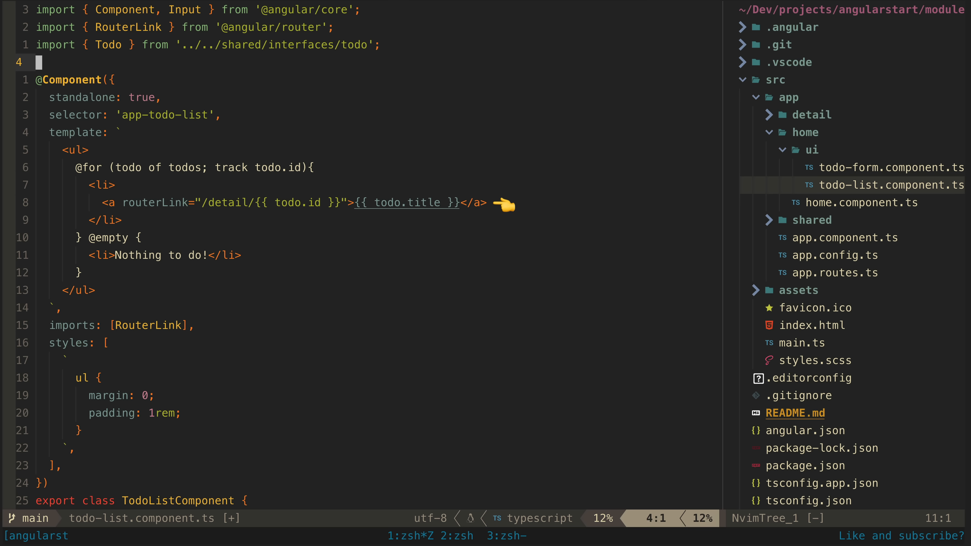
{"action": "mouse_move", "coordinate": [260, 256]}
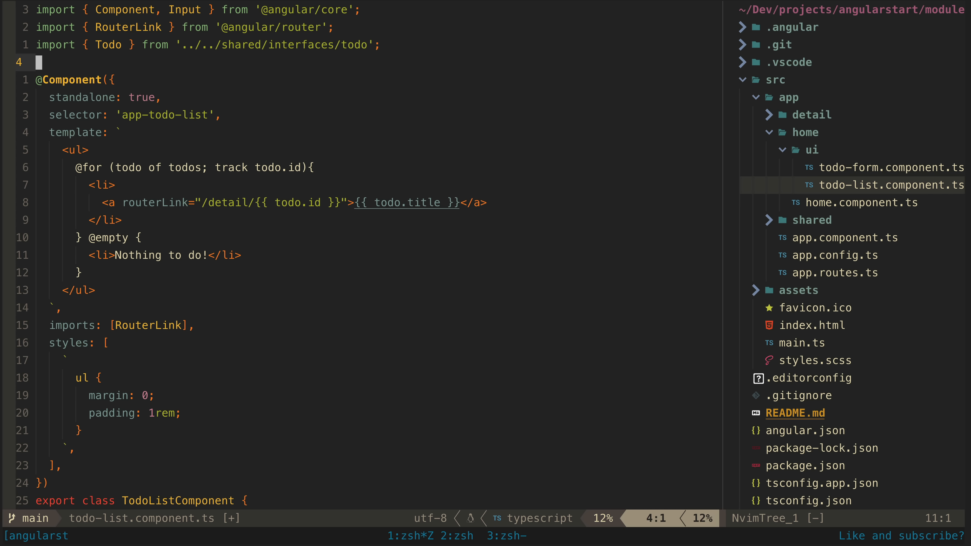
{"action": "type", "text": "todos = input<Todo[]>();"}
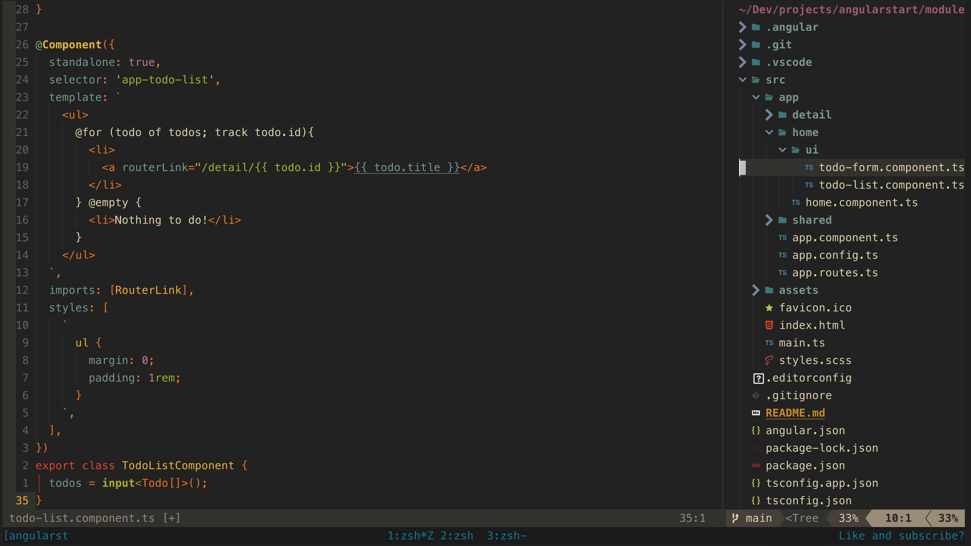
Open todo-form.component.ts and go to its todoSubmitted output line
{"action": "left_click", "coordinate": [883, 167]}
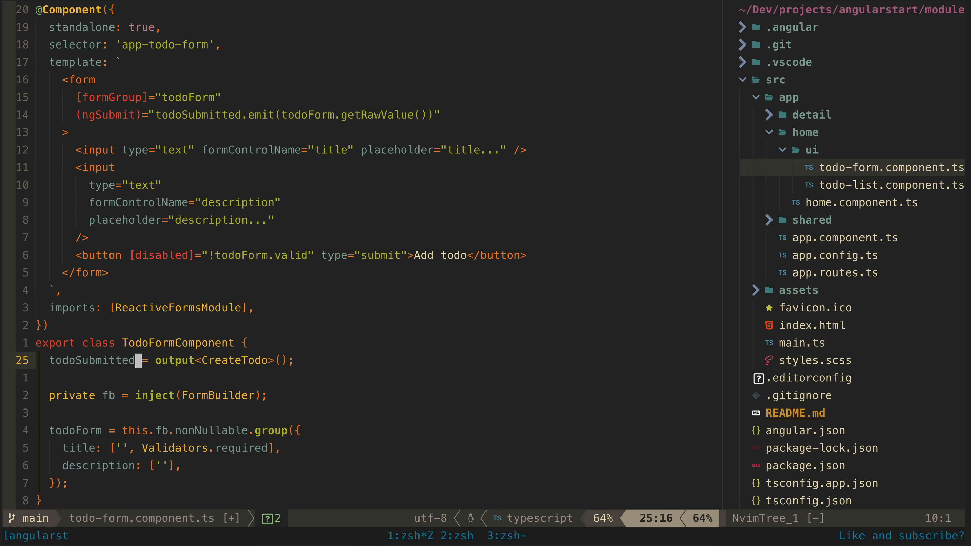
{"action": "left_click", "coordinate": [862, 203]}
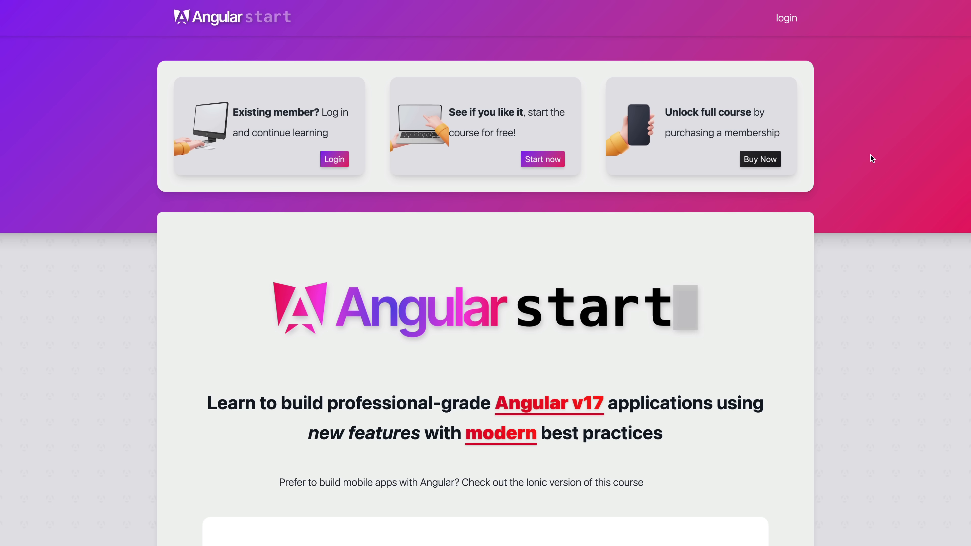
{"action": "mouse_move", "coordinate": [561, 229]}
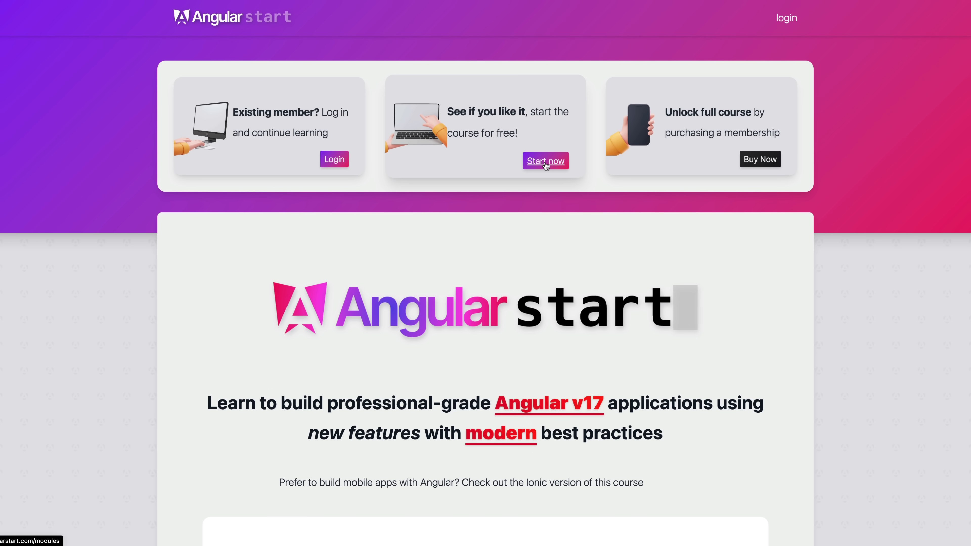
Start the course and scroll through the module list to Application Architecture Basics
{"action": "left_click", "coordinate": [546, 161]}
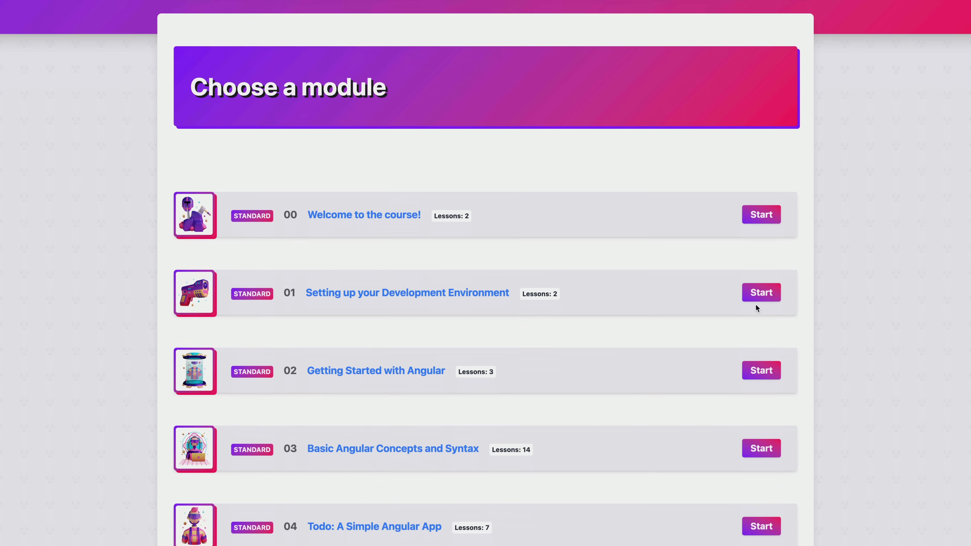
{"action": "scroll", "scroll_direction": "down", "scroll_amount": 3}
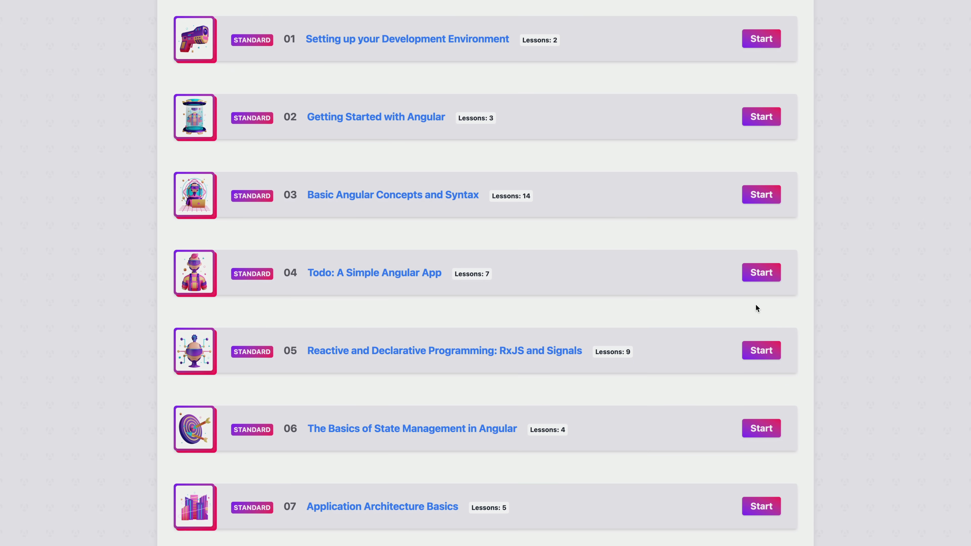
{"action": "scroll", "scroll_direction": "down", "scroll_amount": 3}
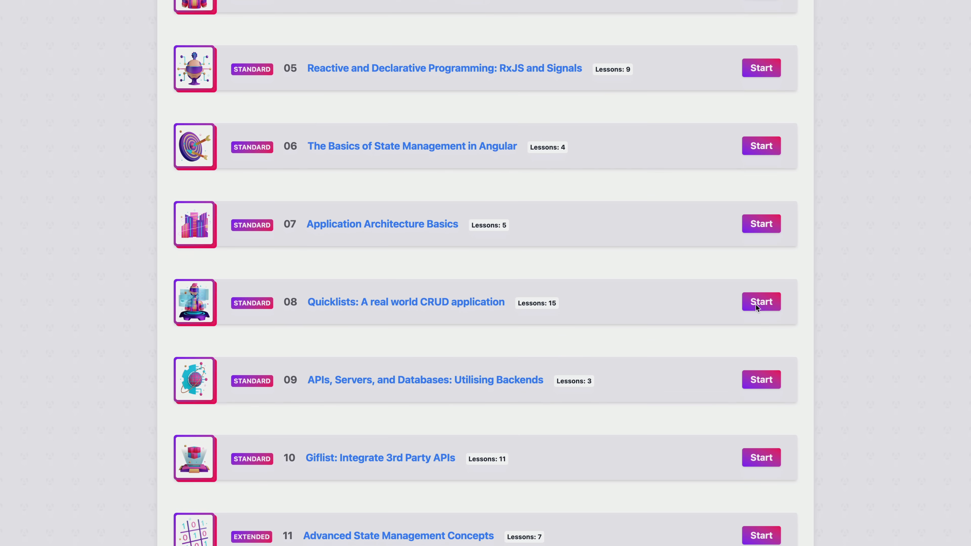
{"action": "scroll", "scroll_direction": "down", "scroll_amount": 3}
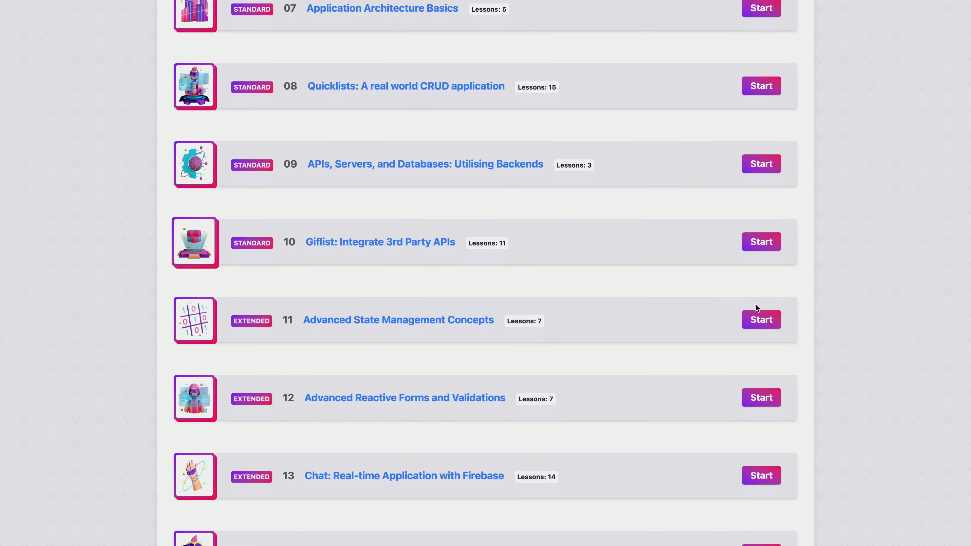
{"action": "scroll", "scroll_direction": "up", "scroll_amount": 3}
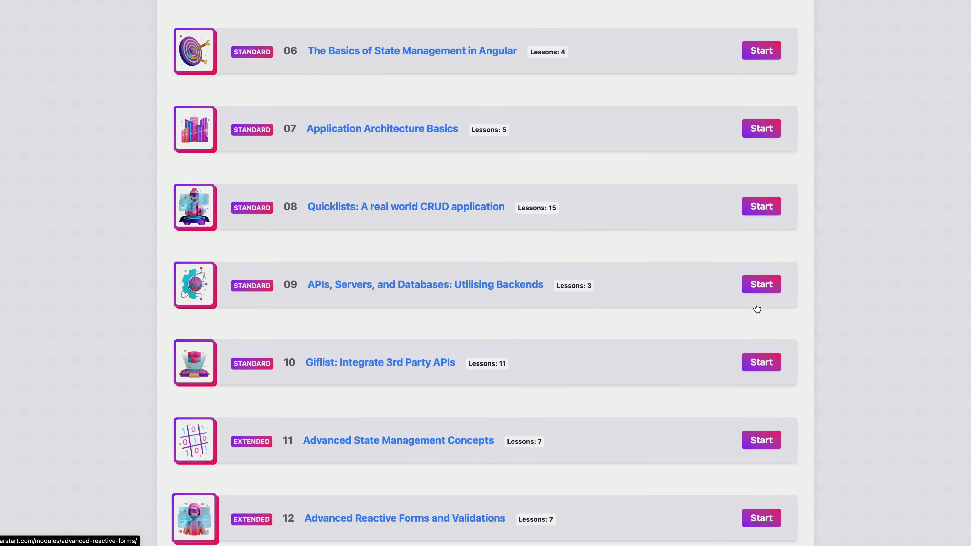
{"action": "scroll", "scroll_direction": "up", "scroll_amount": 3}
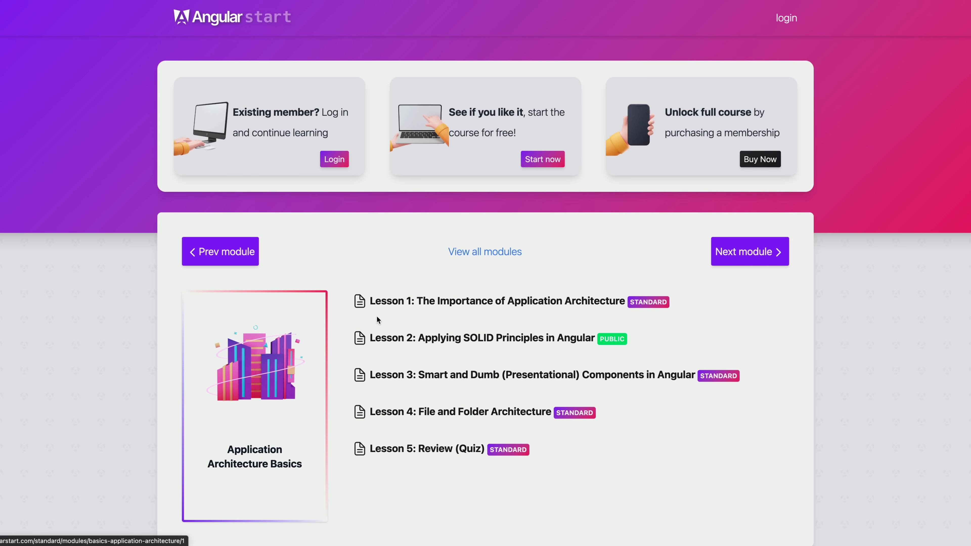
{"action": "mouse_move", "coordinate": [194, 212]}
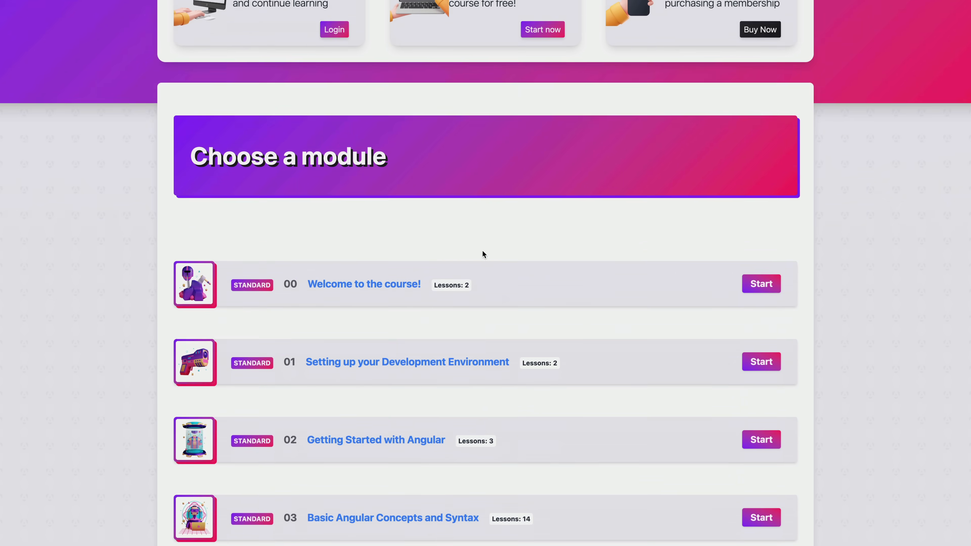
Scroll the module list to The Basics of State Management in Angular and its four lessons
{"action": "scroll", "scroll_direction": "down", "scroll_amount": 3}
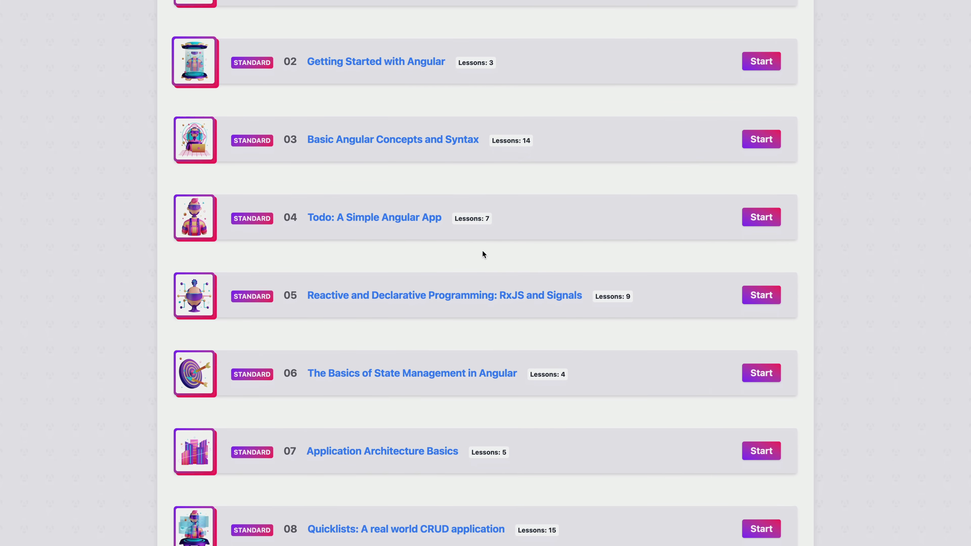
{"action": "scroll", "scroll_direction": "down", "scroll_amount": 3}
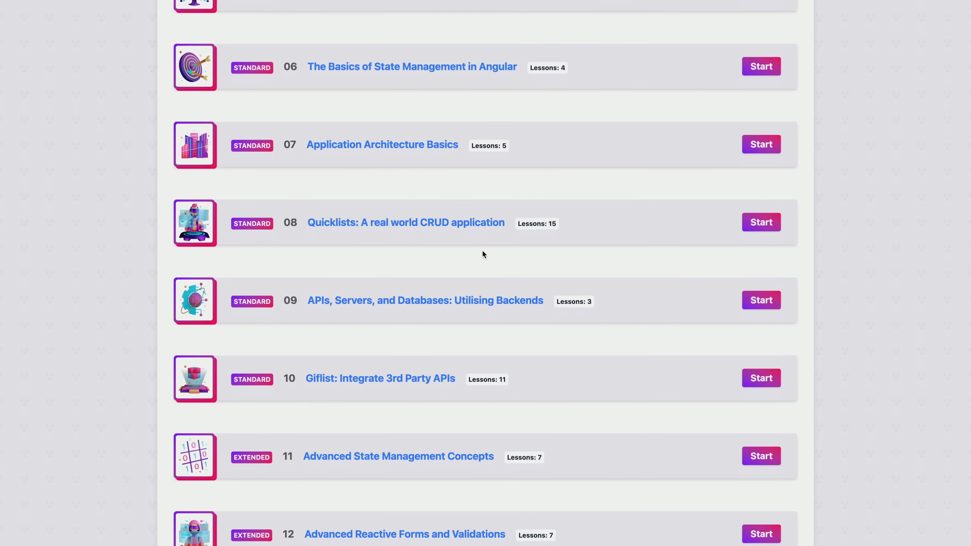
{"action": "scroll", "scroll_direction": "down", "scroll_amount": 3}
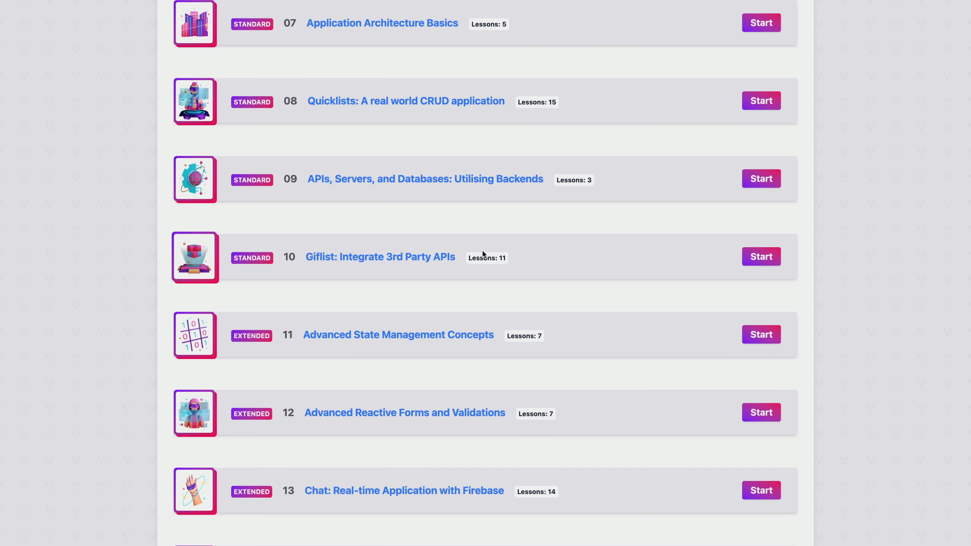
{"action": "scroll", "scroll_direction": "up", "scroll_amount": 3}
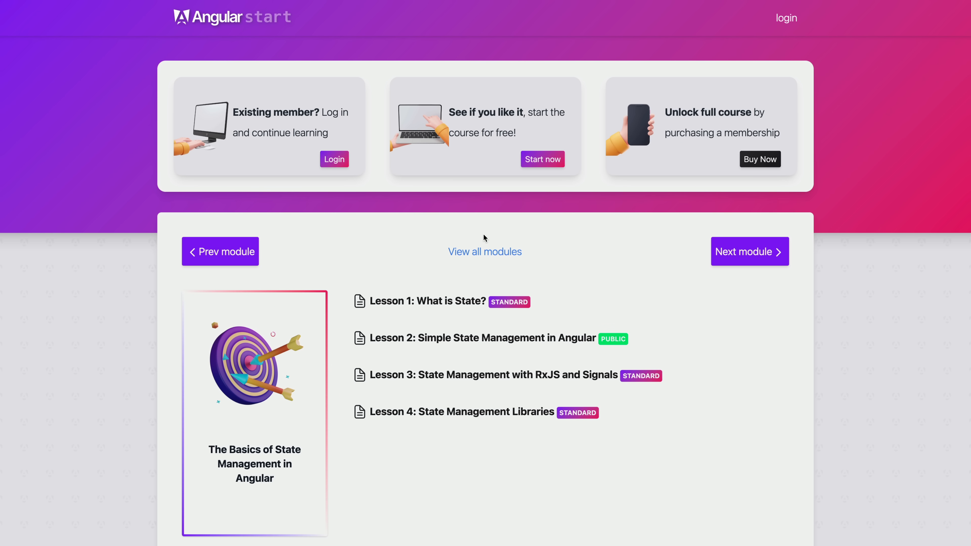
{"action": "mouse_move", "coordinate": [468, 380]}
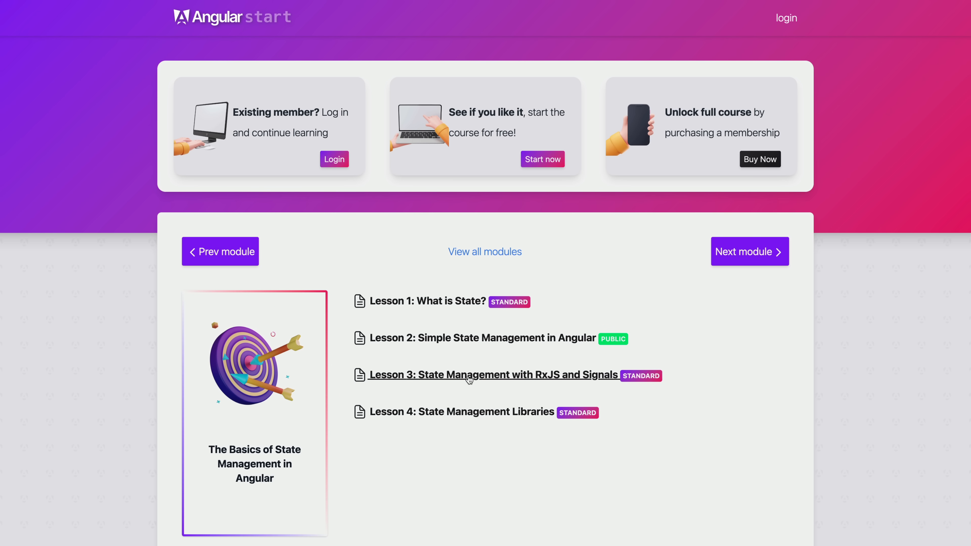
Read through the State Management with RxJS and Signals lesson preview
{"action": "left_click", "coordinate": [468, 380]}
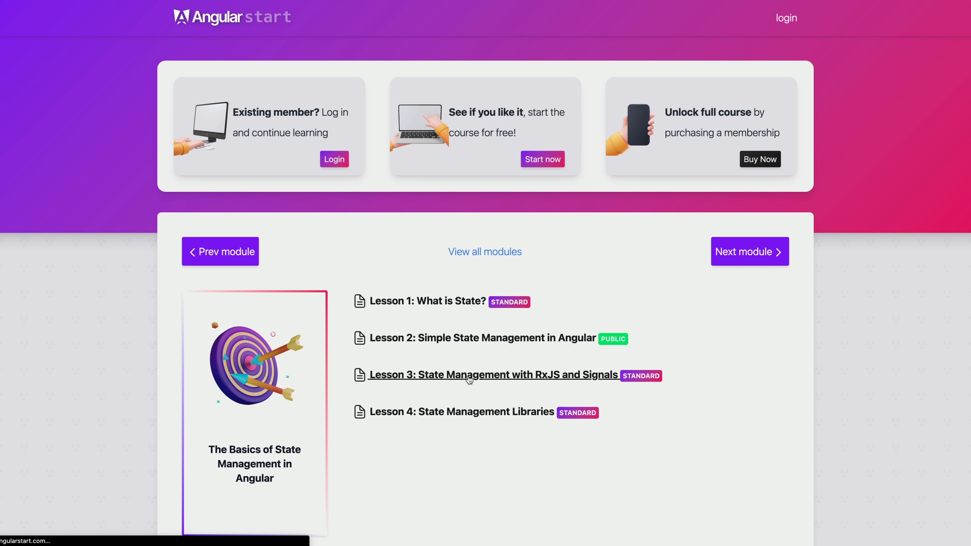
{"action": "left_click", "coordinate": [469, 380]}
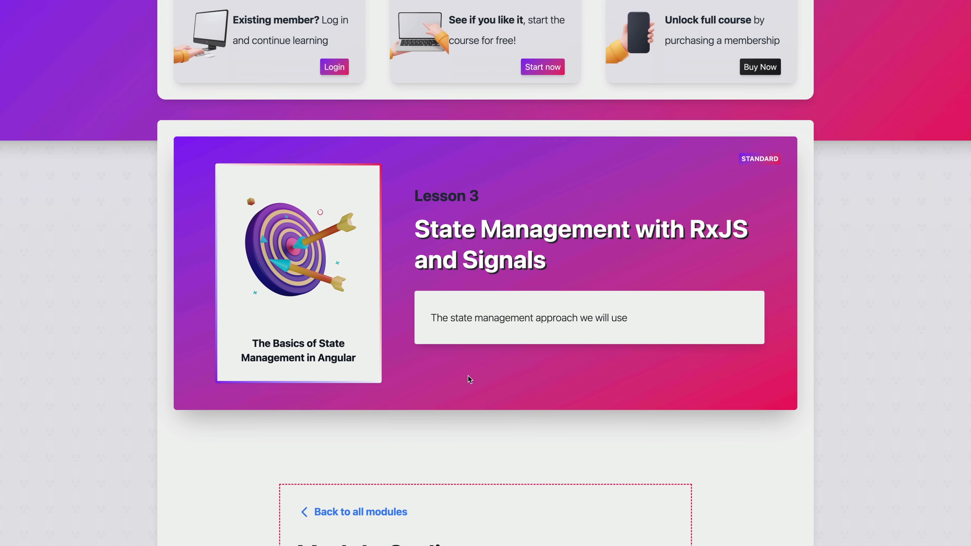
{"action": "scroll", "scroll_direction": "down", "scroll_amount": 3}
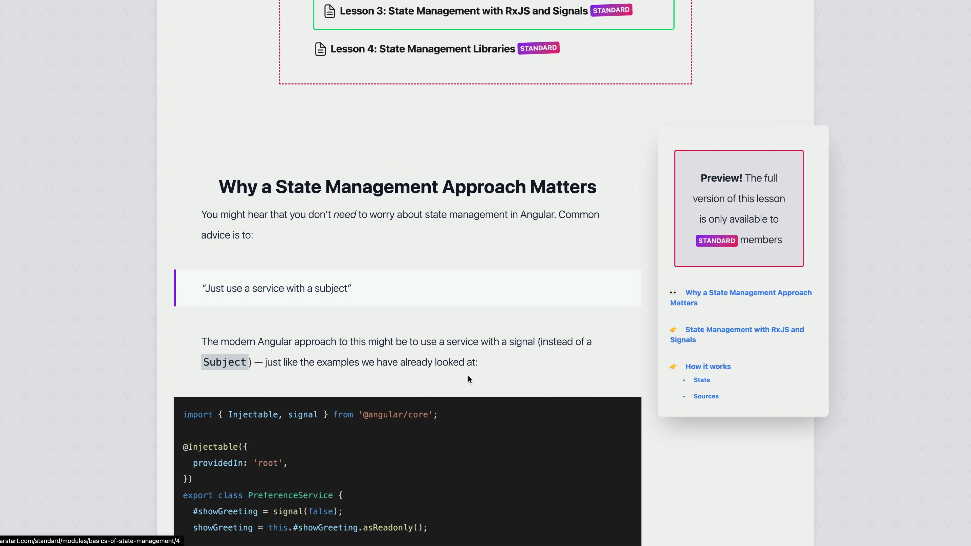
{"action": "scroll", "scroll_direction": "down", "scroll_amount": 3}
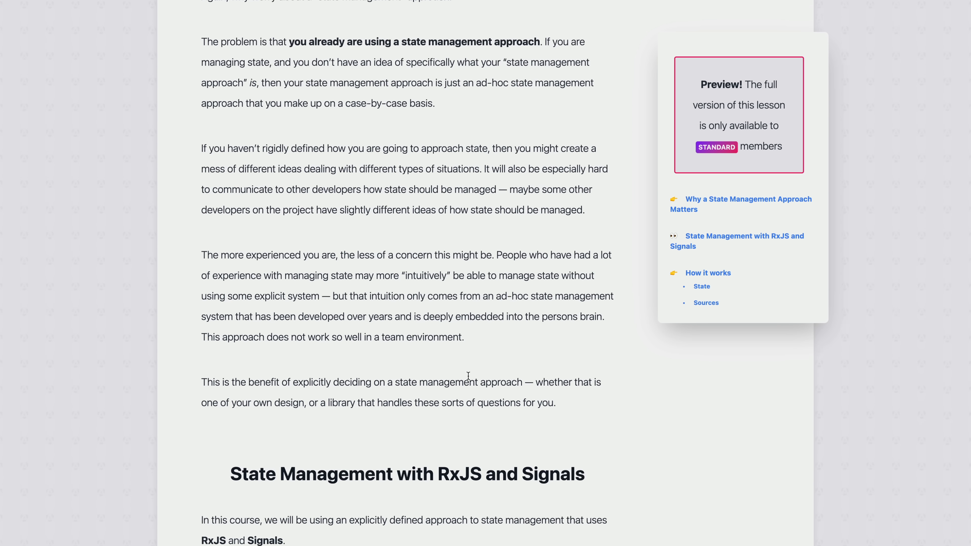
{"action": "scroll", "scroll_direction": "down", "scroll_amount": 3}
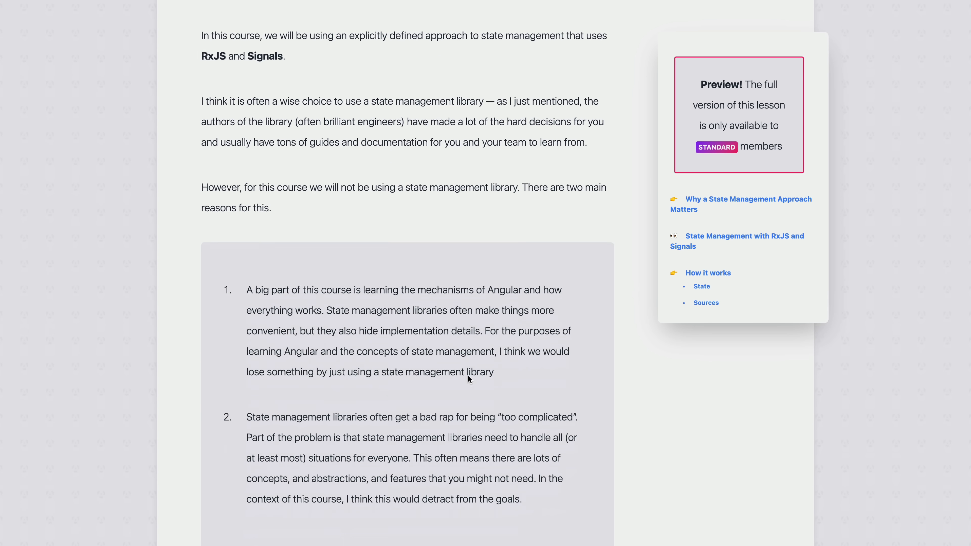
{"action": "scroll", "scroll_direction": "down", "scroll_amount": 3}
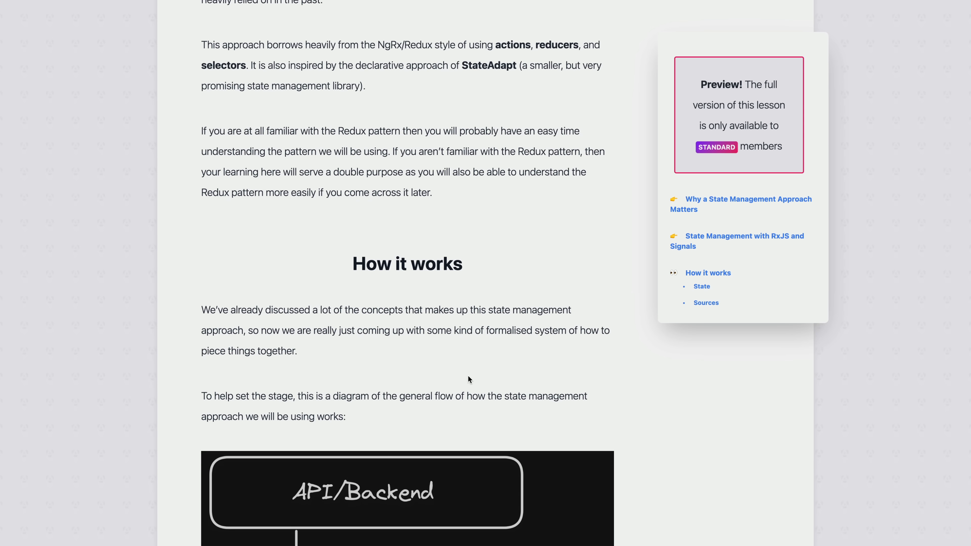
{"action": "scroll", "scroll_direction": "down", "scroll_amount": 3}
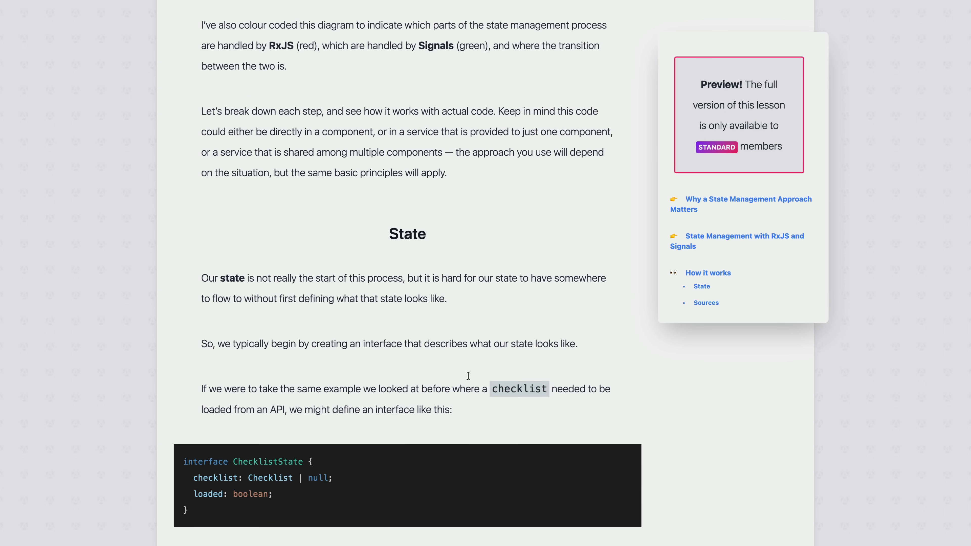
{"action": "scroll", "scroll_direction": "down", "scroll_amount": 3}
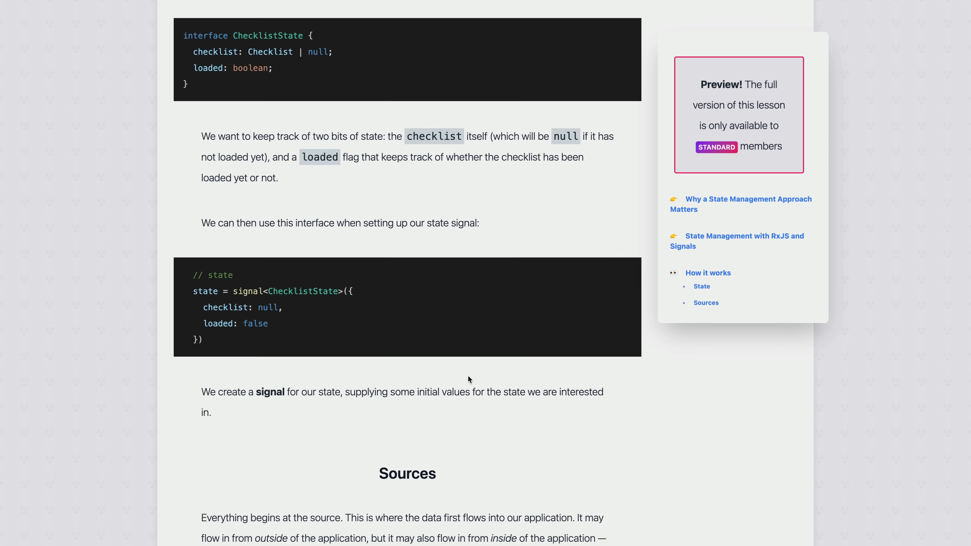
{"action": "scroll", "scroll_direction": "down", "scroll_amount": 3}
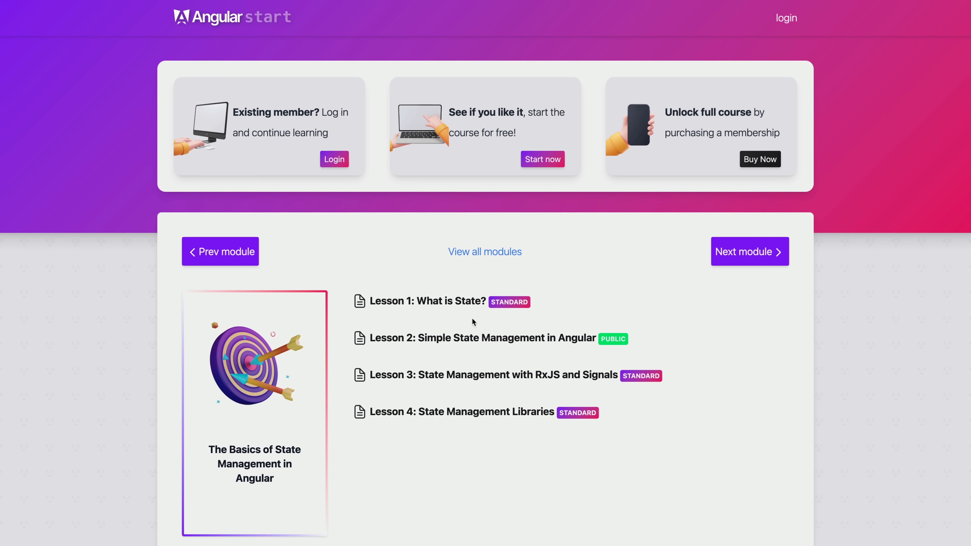
{"action": "mouse_move", "coordinate": [470, 258]}
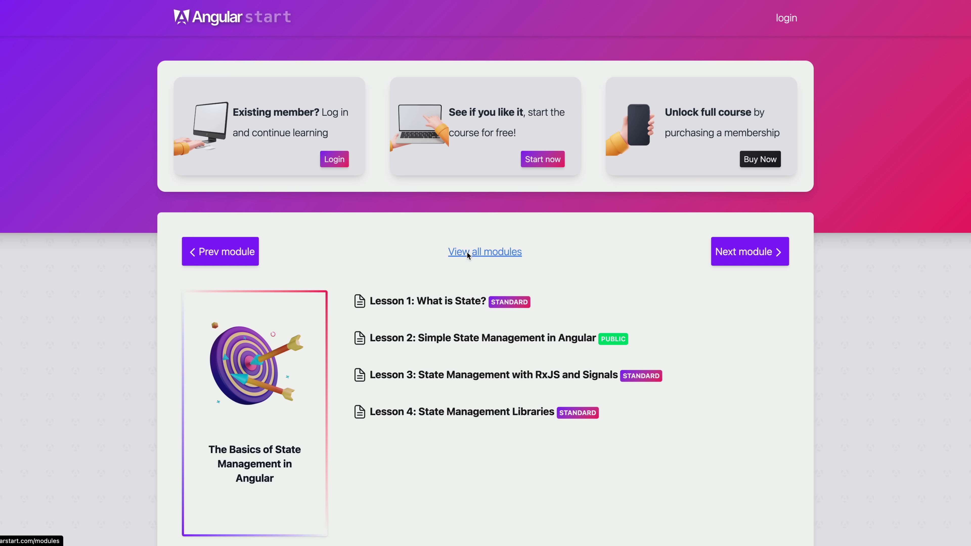
Return to the module page and view the list of all modules
{"action": "left_click", "coordinate": [466, 252]}
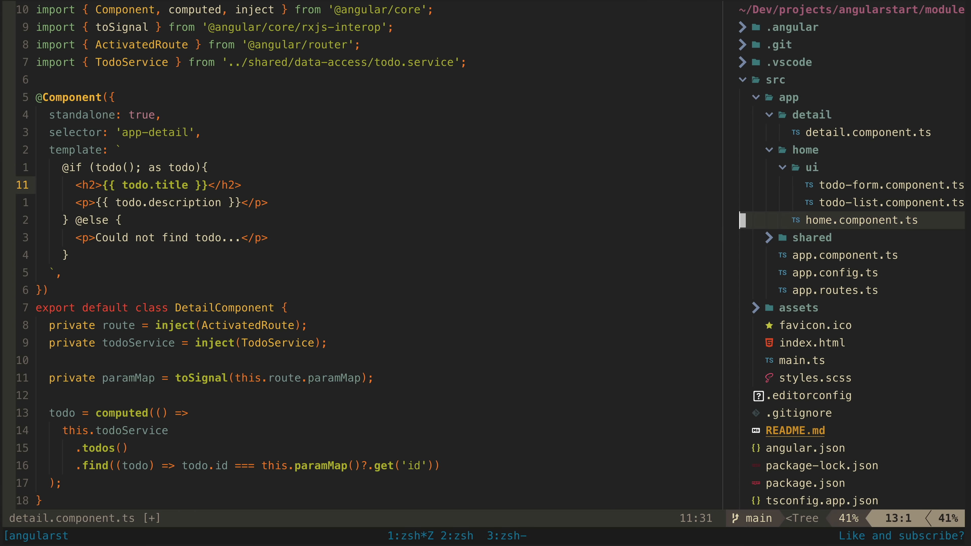
Expand shared/data-access in NvimTree and show TodoService in todo.service.ts
{"action": "left_click", "coordinate": [812, 238]}
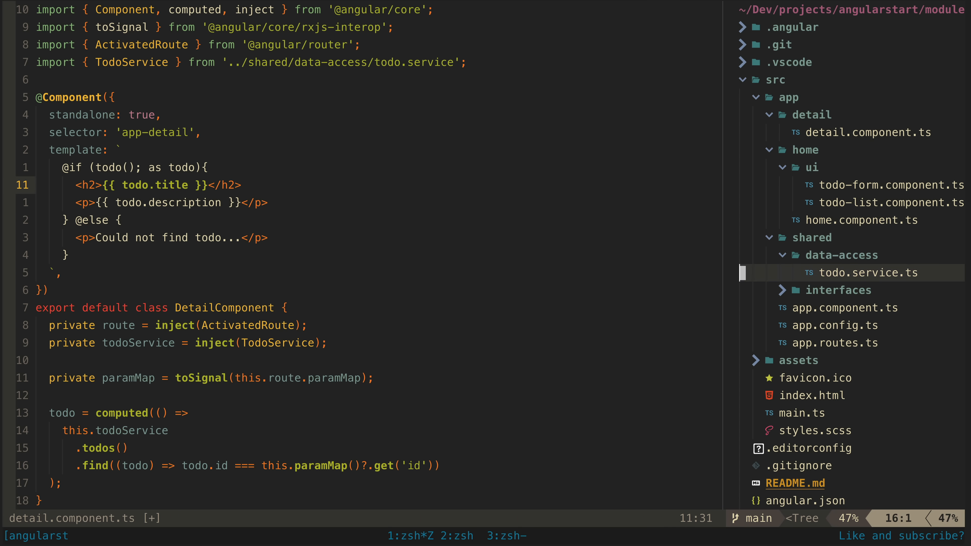
{"action": "left_click", "coordinate": [868, 272]}
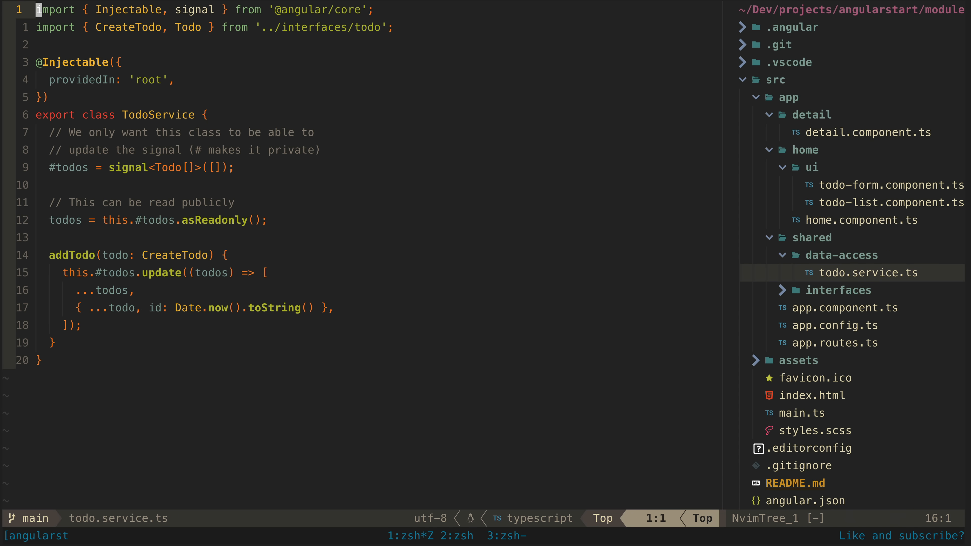